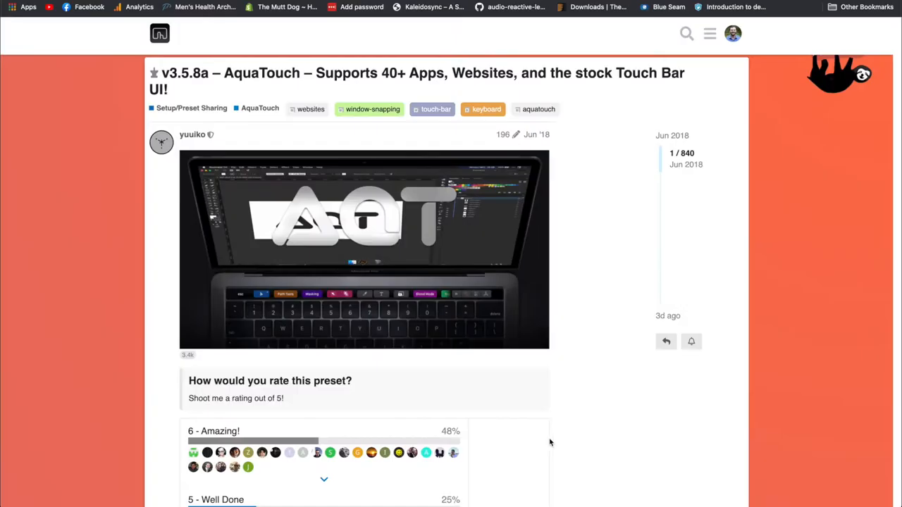
Scroll down the AquaTouch Layout Preview page from QuickStrip media controls to per-app layouts.
scroll(down, 3)
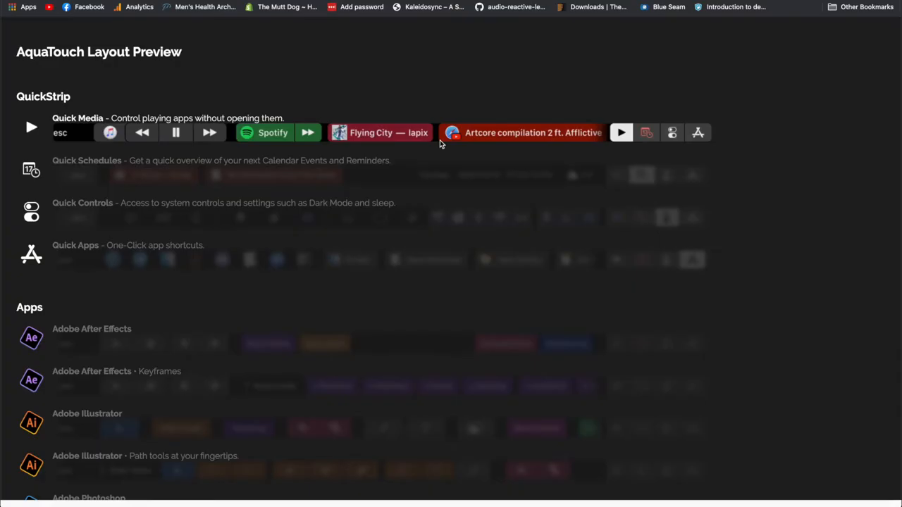
scroll(down, 3)
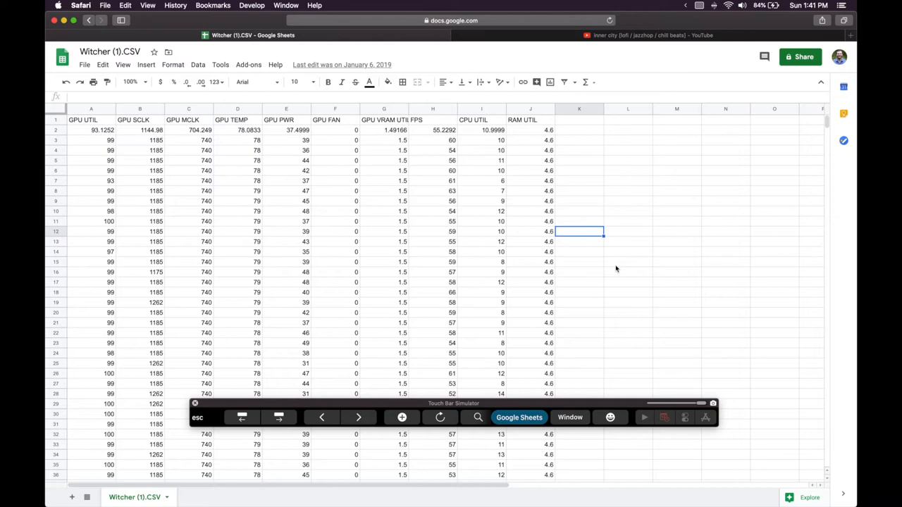
mouse_move(525, 353)
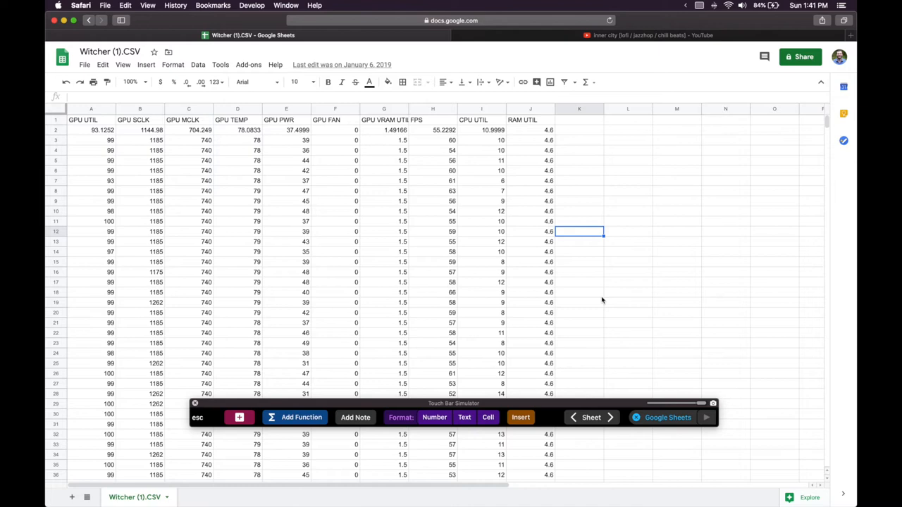
mouse_move(620, 35)
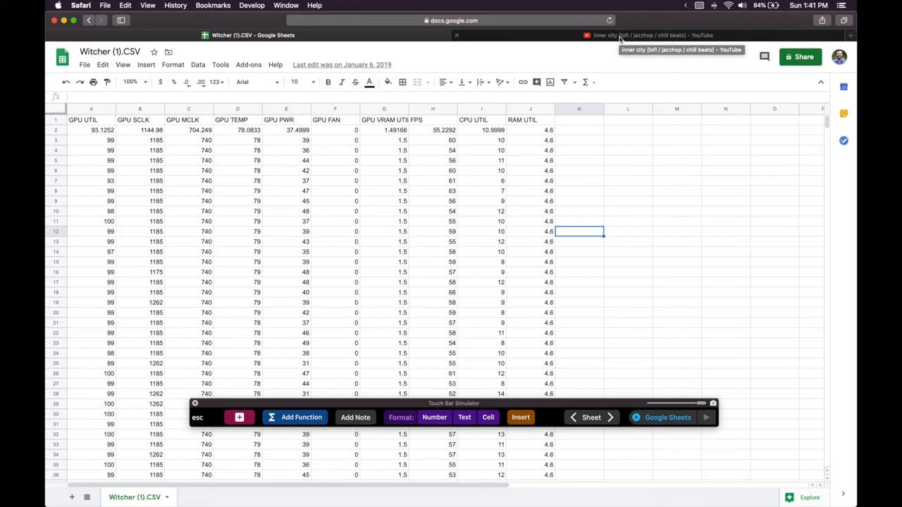
Switch Safari from the Witcher CSV spreadsheet to the inner city lofi jazzhop YouTube video.
click(648, 36)
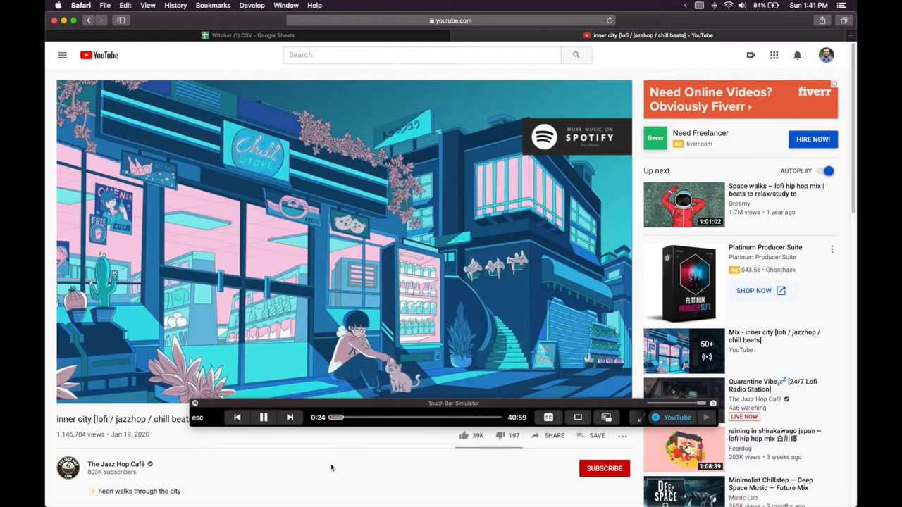
click(253, 35)
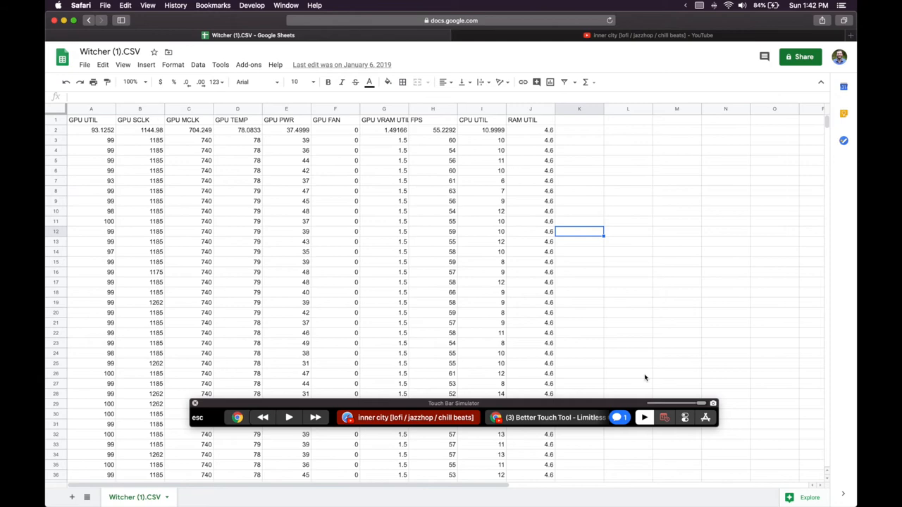
click(652, 35)
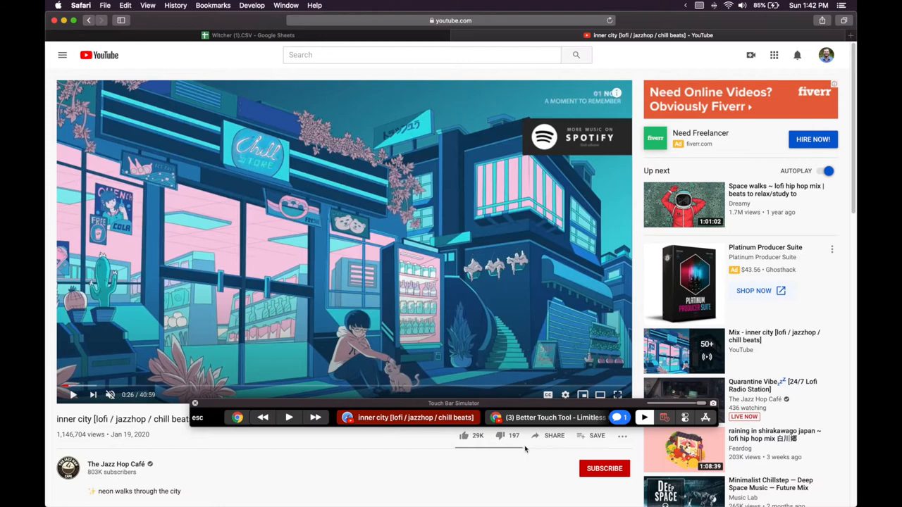
mouse_move(535, 455)
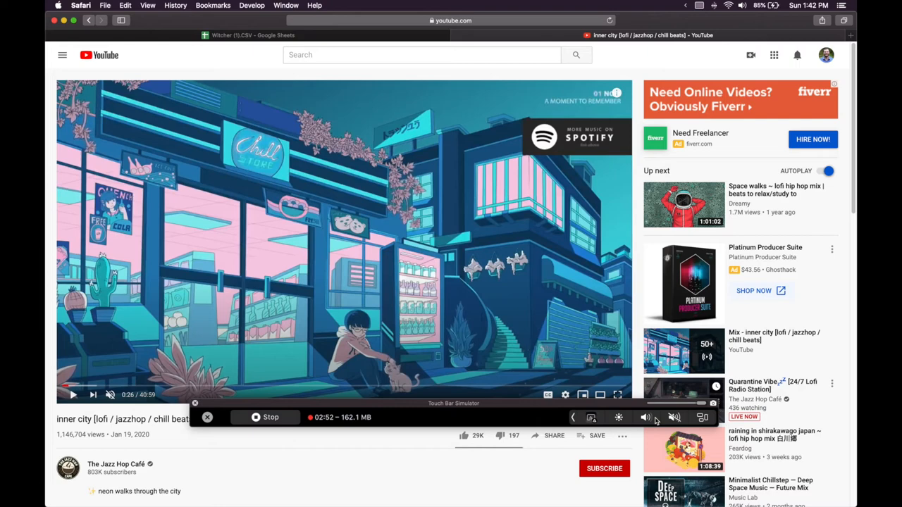
mouse_move(415, 454)
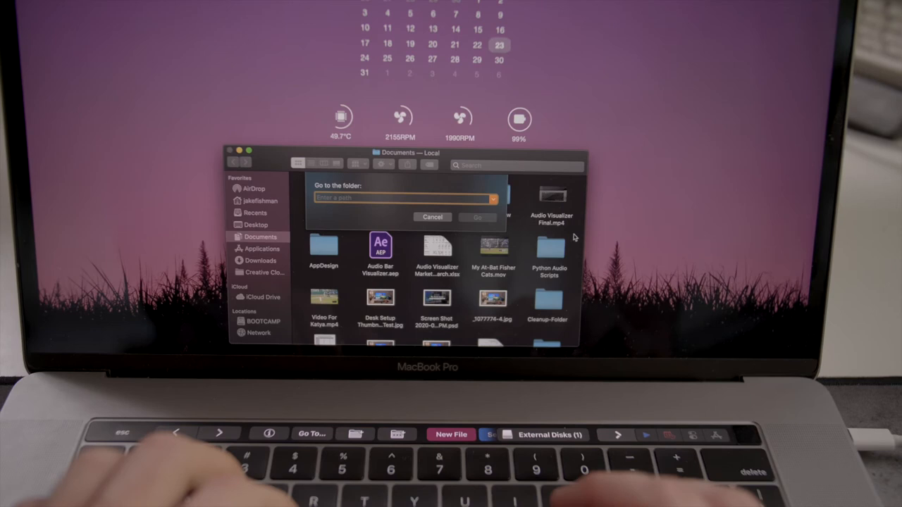
Bring up Finder's Go to Folder prompt over the Documents window.
click(431, 217)
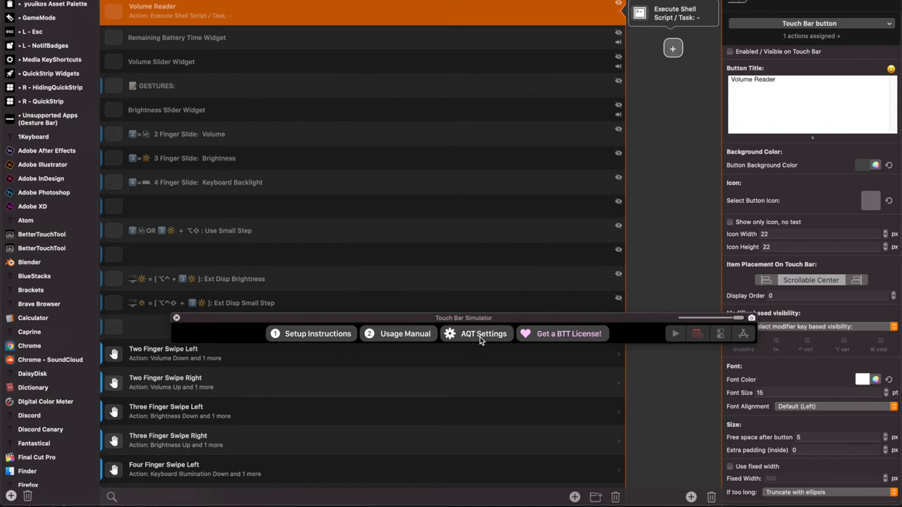
mouse_move(313, 337)
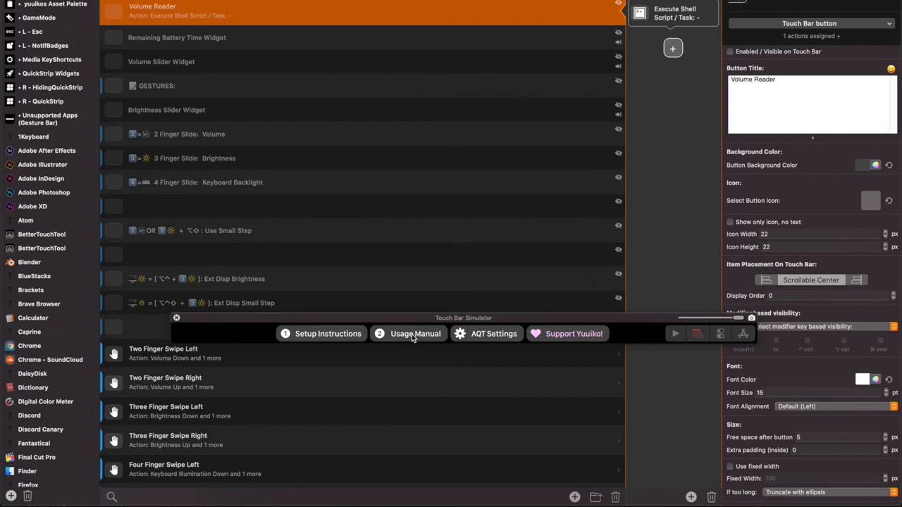
Show the AquaTouch preset's Touch Bar buttons in BetterTouchTool's Touch Bar configuration.
click(415, 333)
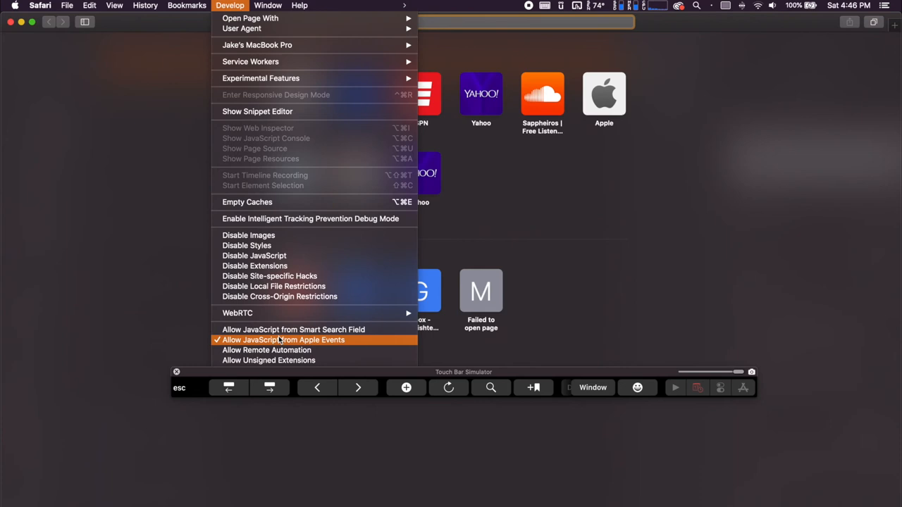
mouse_move(220, 343)
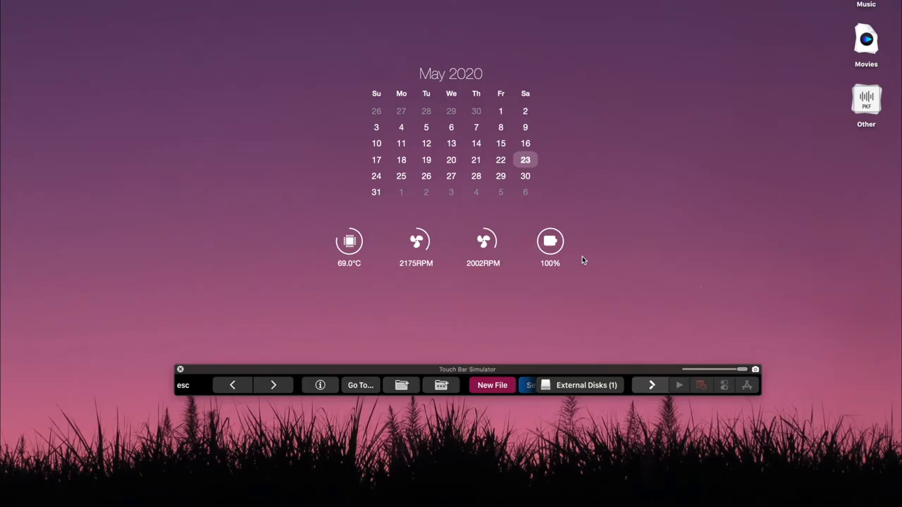
mouse_move(620, 240)
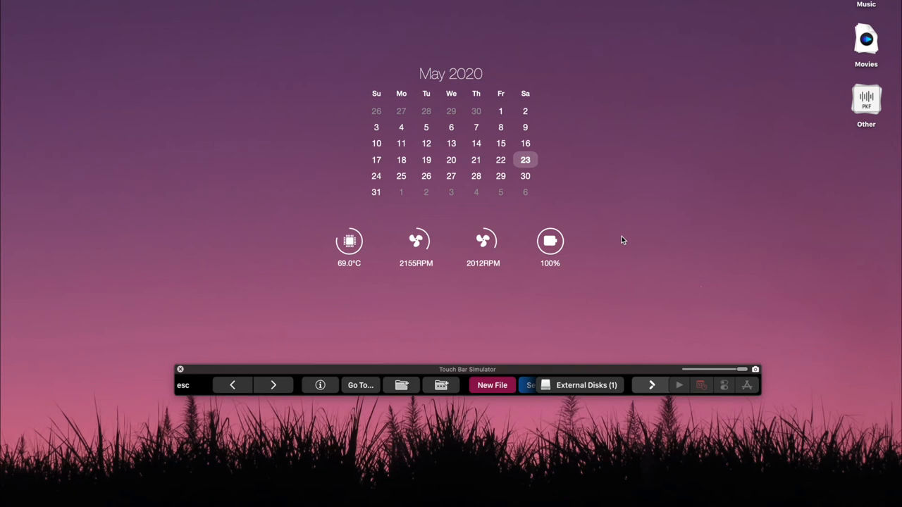
Search Spotlight for 'terminal' to launch Terminal.
text(terminal)
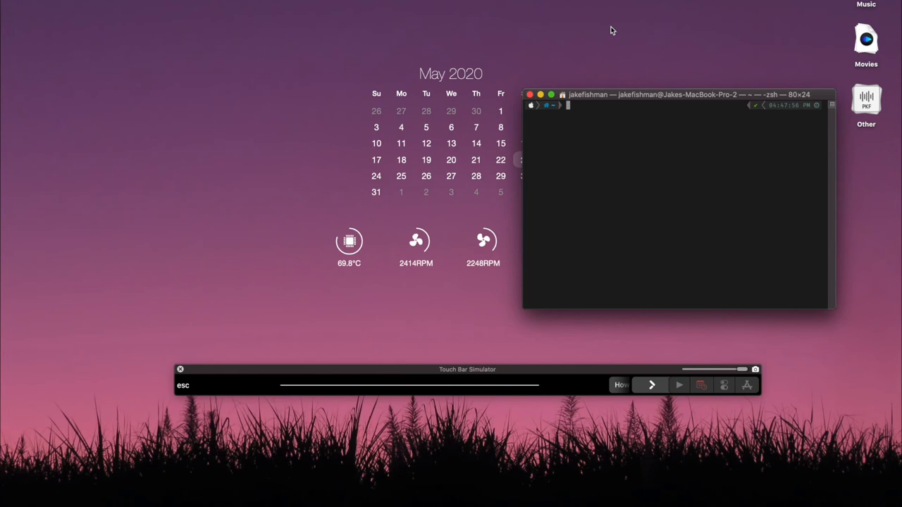
Run xcode-select --install, then enter 'Sudo gem install iStats' in Terminal.
text(xcode-select --install)
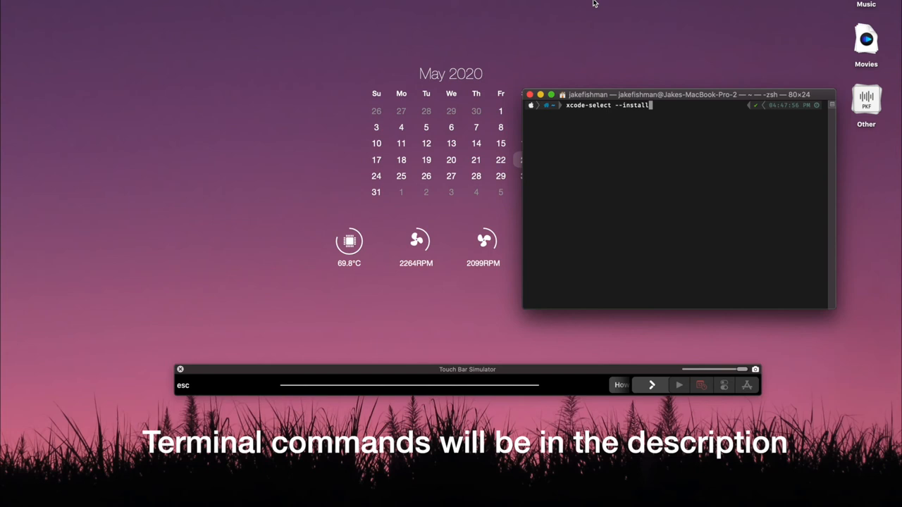
key(Return)
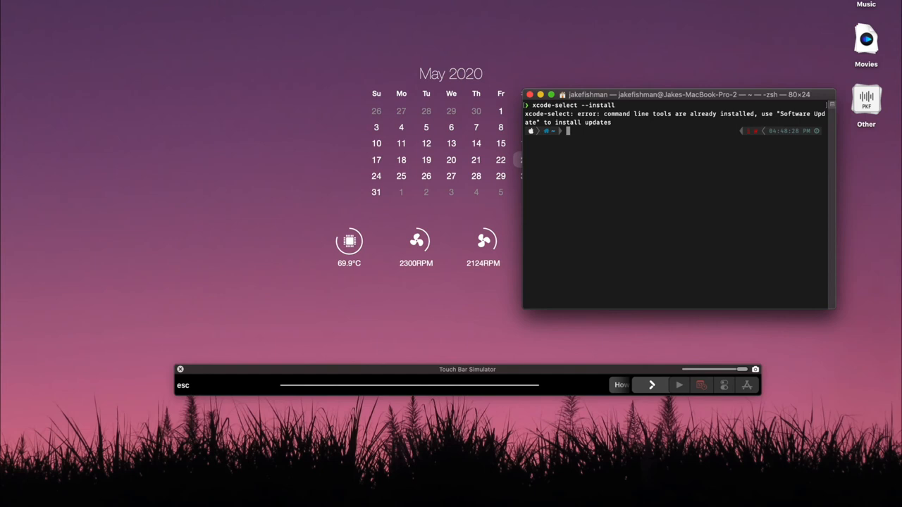
mouse_move(579, 54)
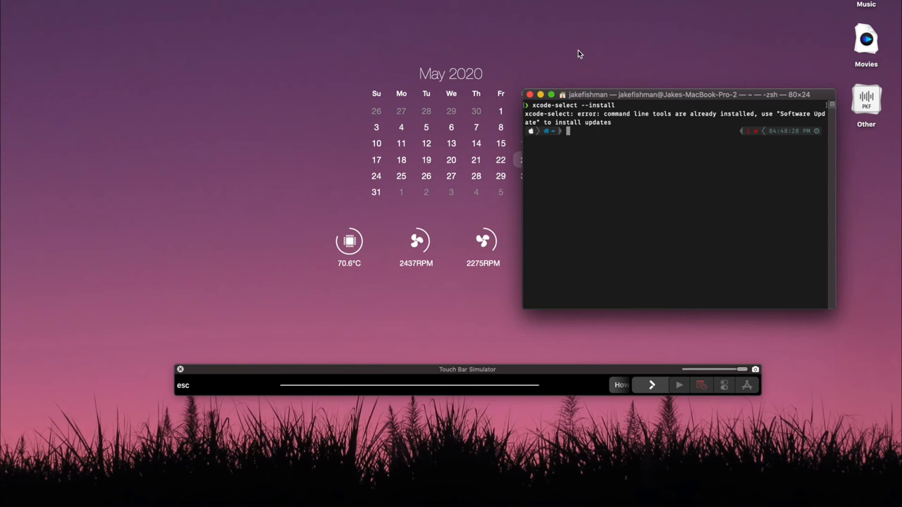
text(Sudo gem install iStats)
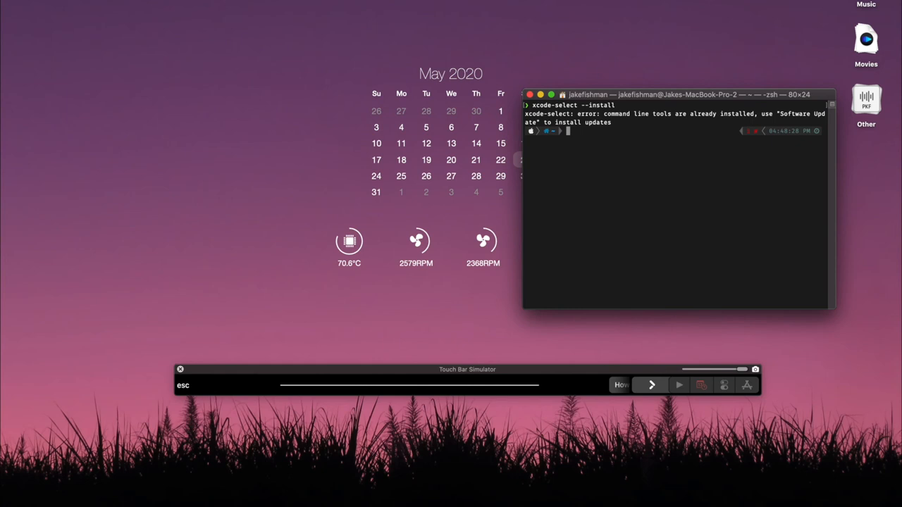
Run istats to print CPU temperature, fan speeds and battery statistics.
text(istat)
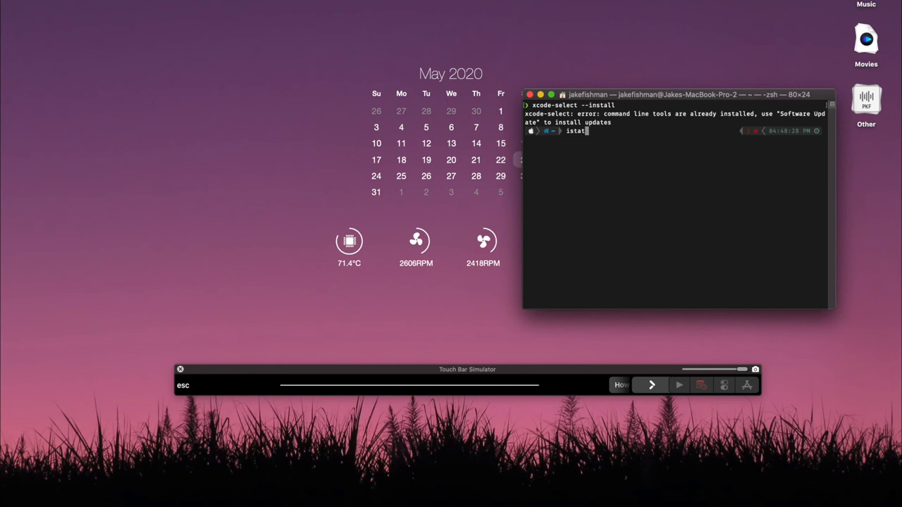
key(Return)
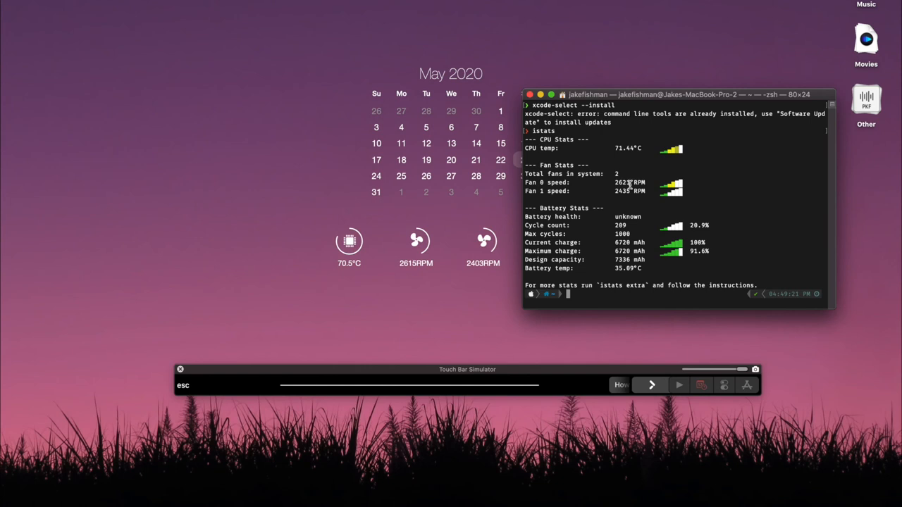